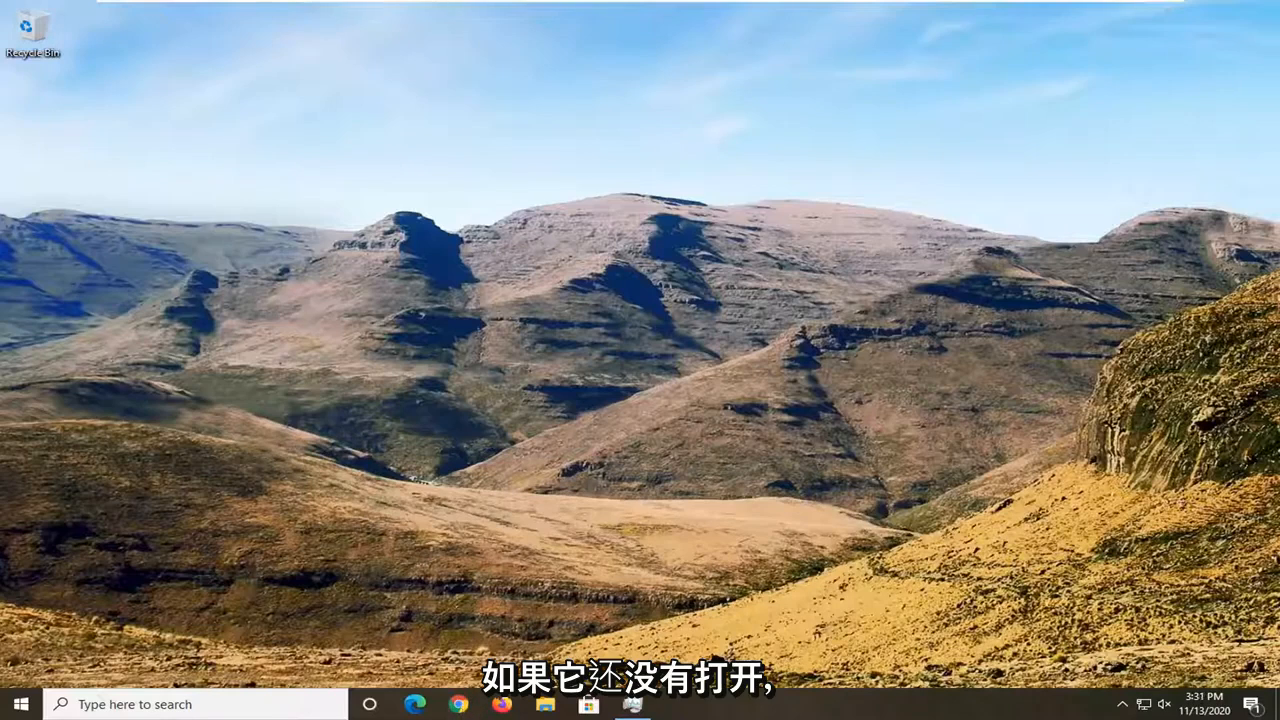
# - Launch Google Chrome from the Windows taskbar icon
pyautogui.click(458, 704)
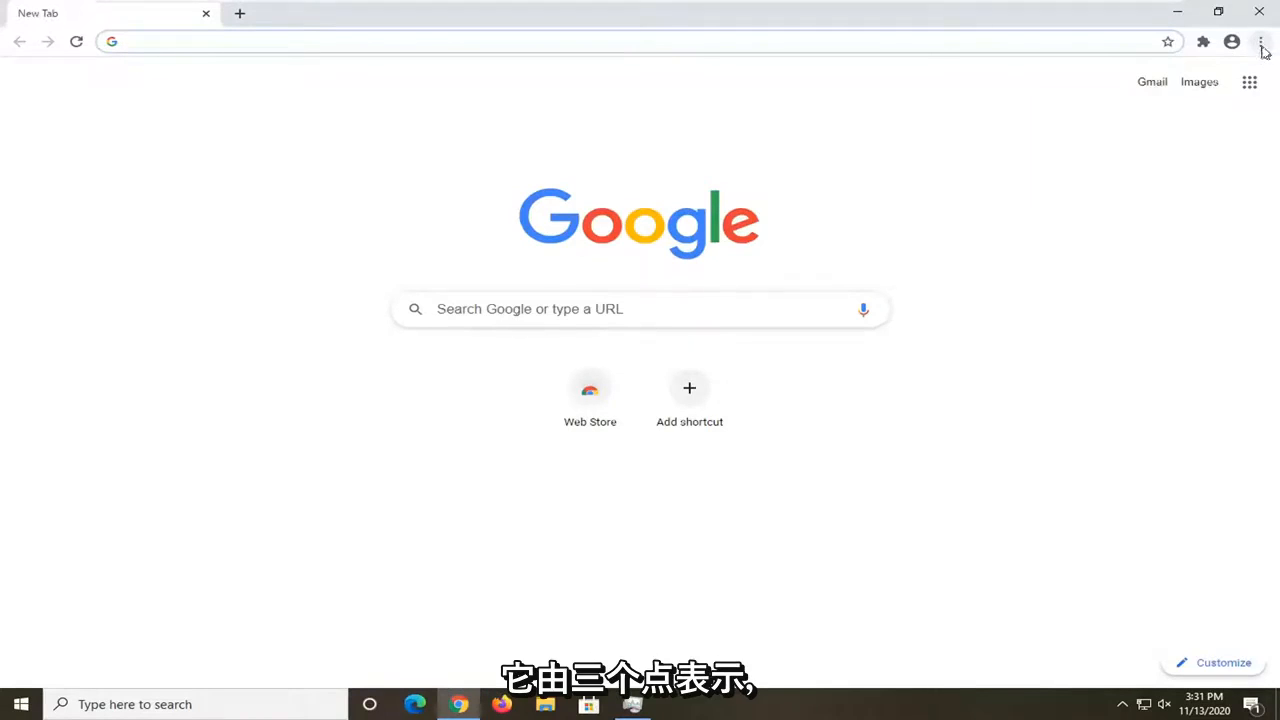
# - Open Chrome Settings from the three-dot menu and go to the Appearance section
pyautogui.click(1261, 42)
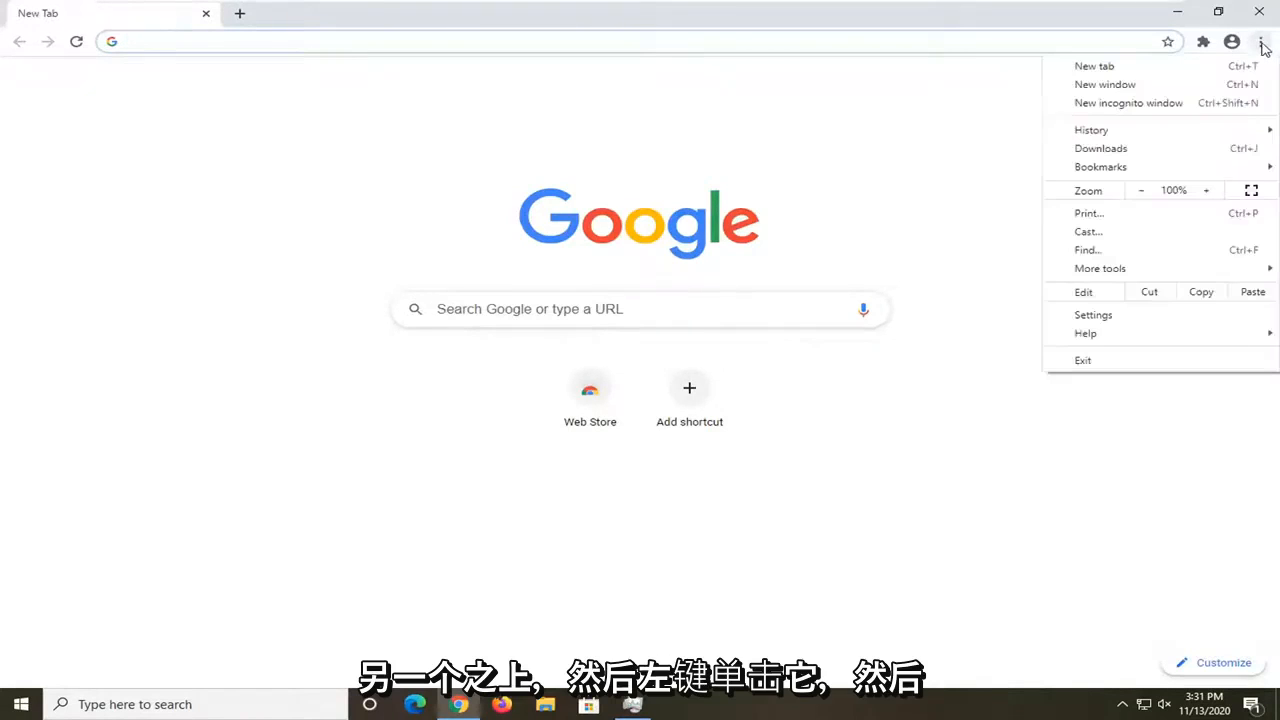
pyautogui.moveTo(1093, 314)
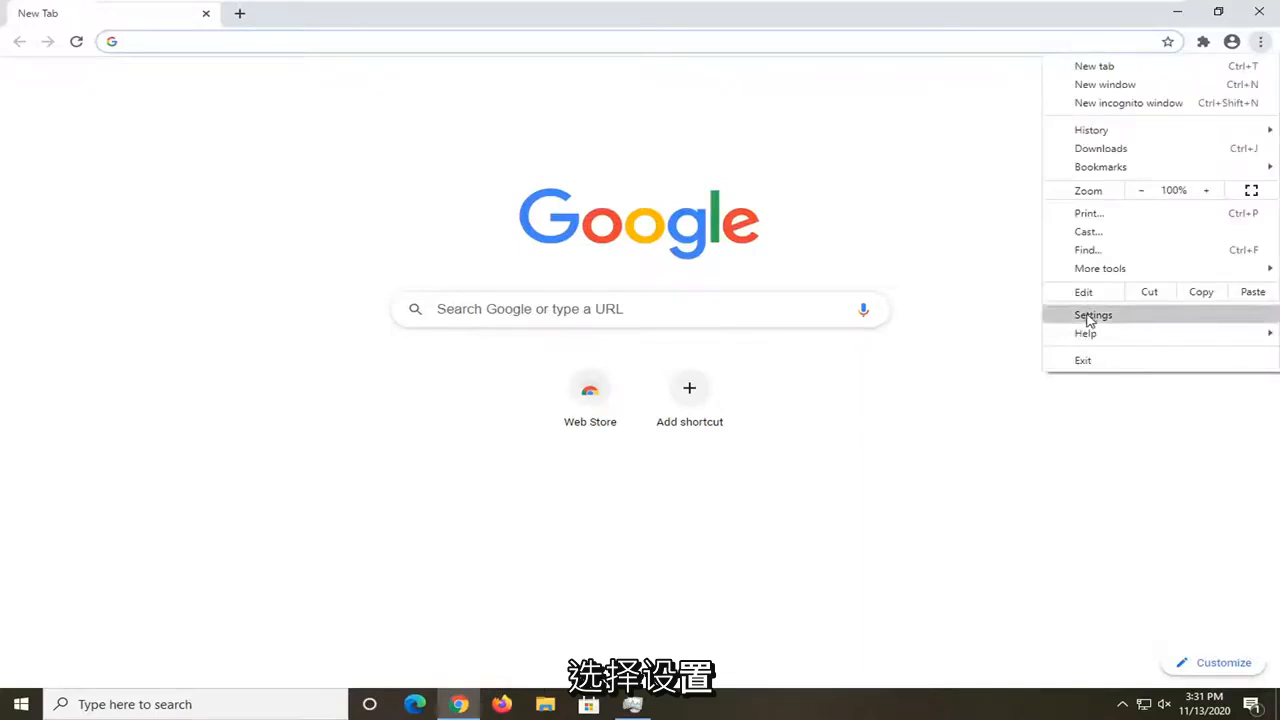
pyautogui.click(1093, 314)
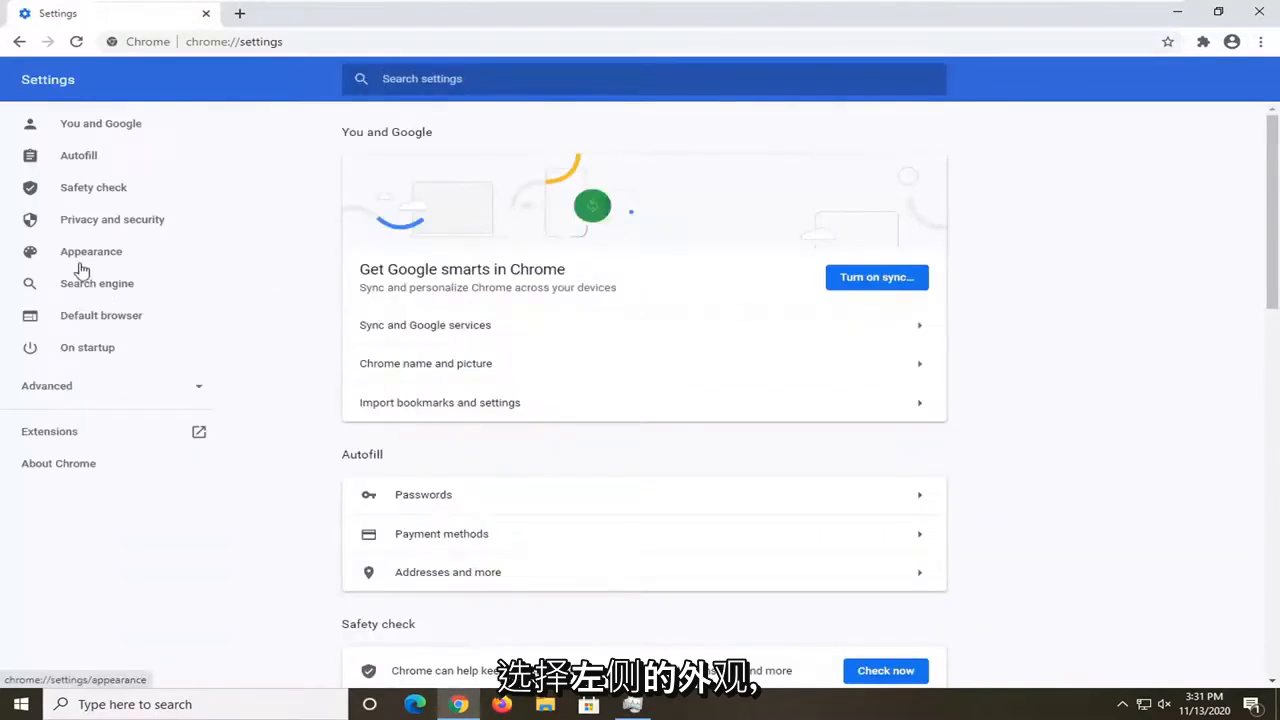
pyautogui.click(91, 251)
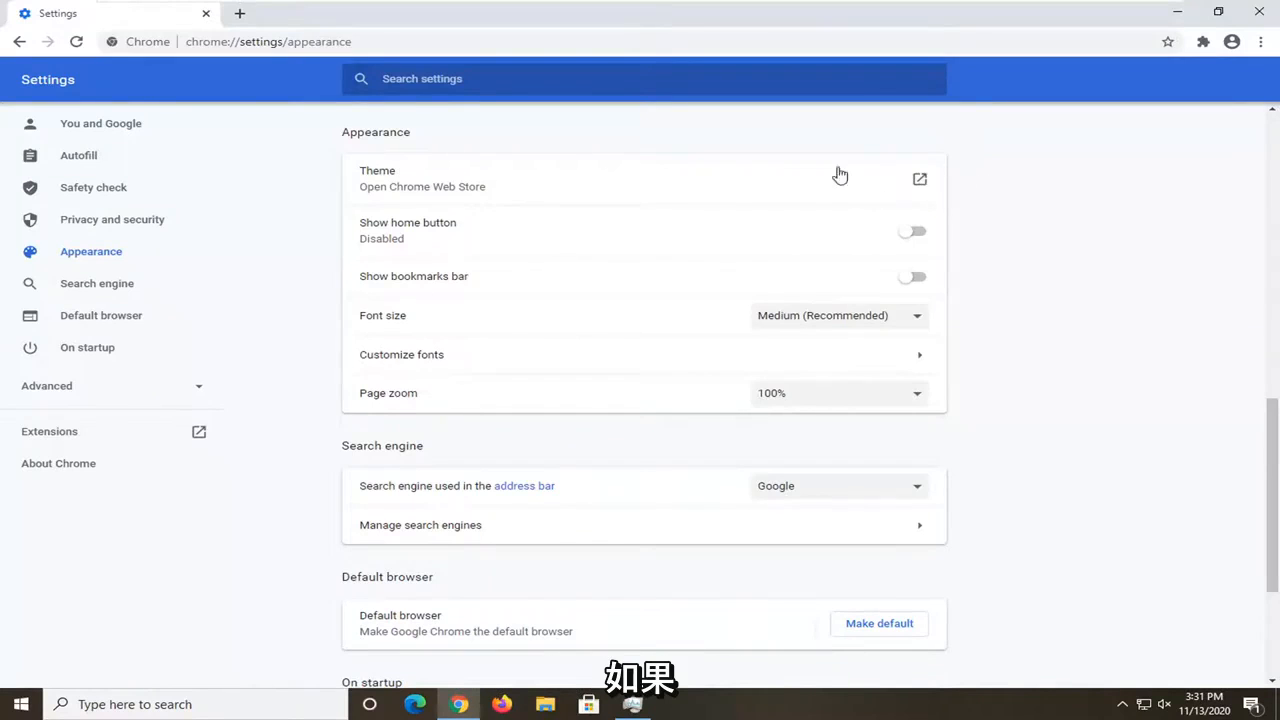
pyautogui.moveTo(893, 180)
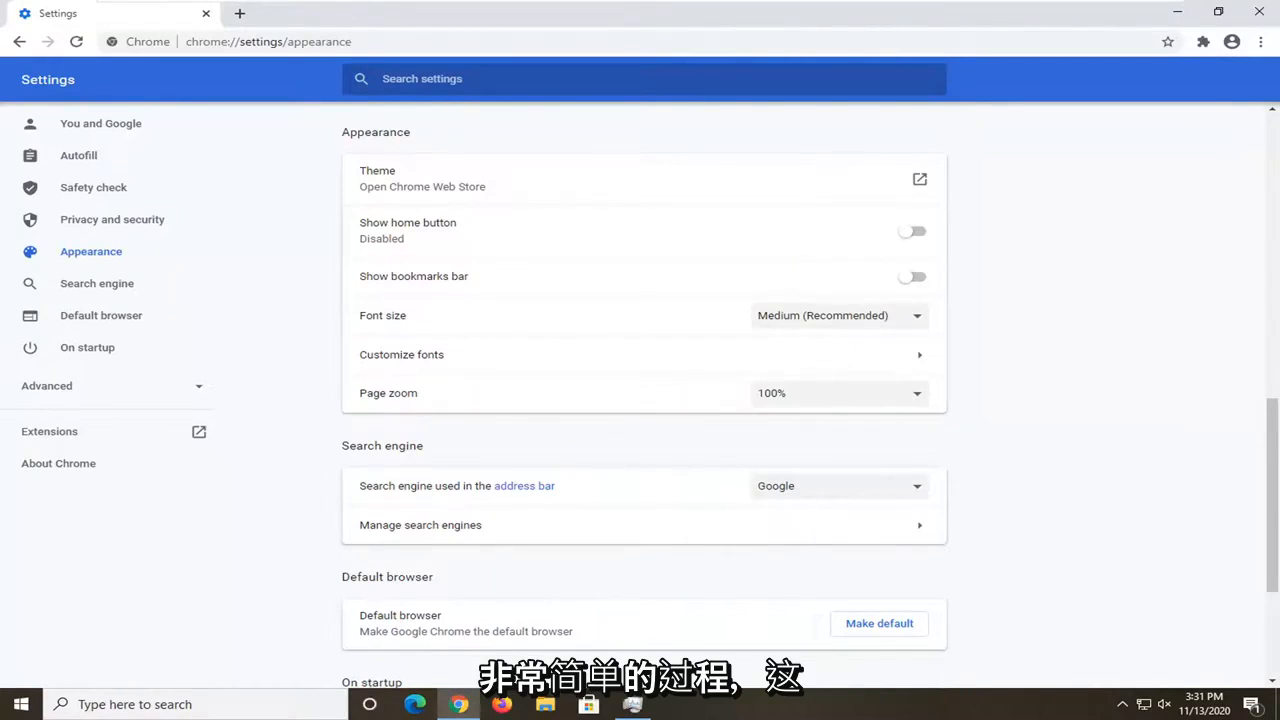
pyautogui.moveTo(1002, 197)
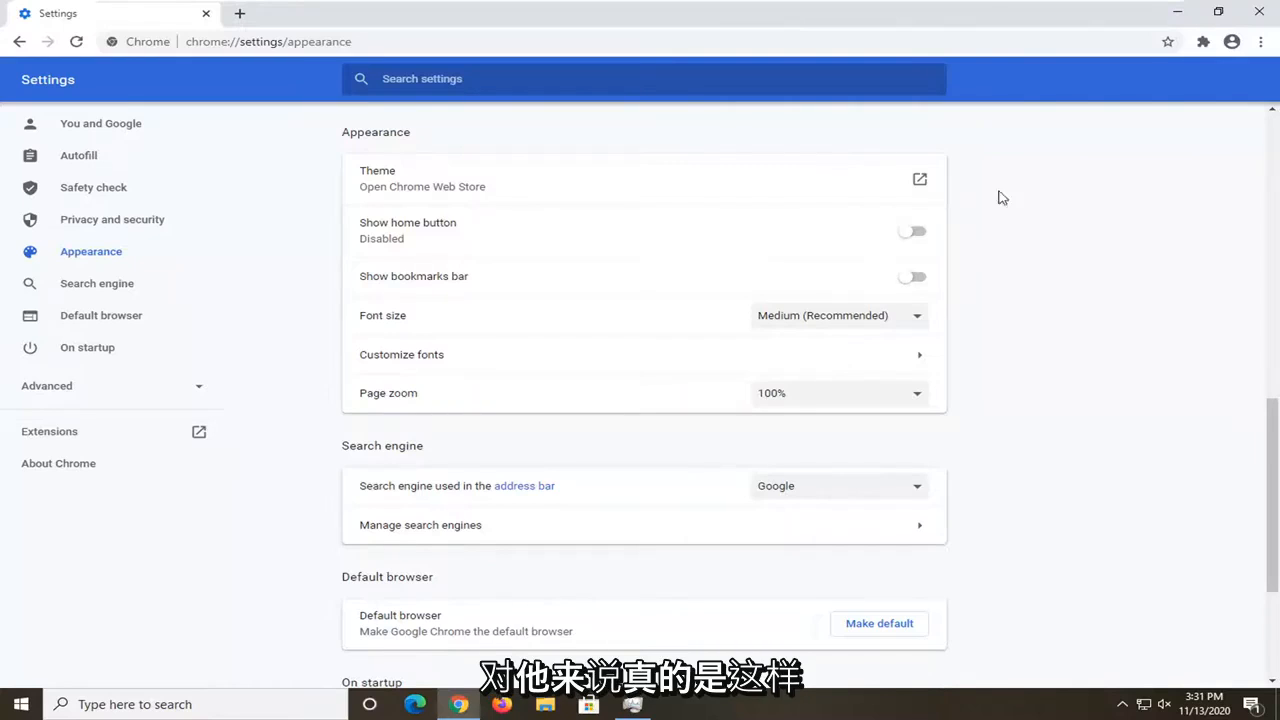
pyautogui.moveTo(920, 172)
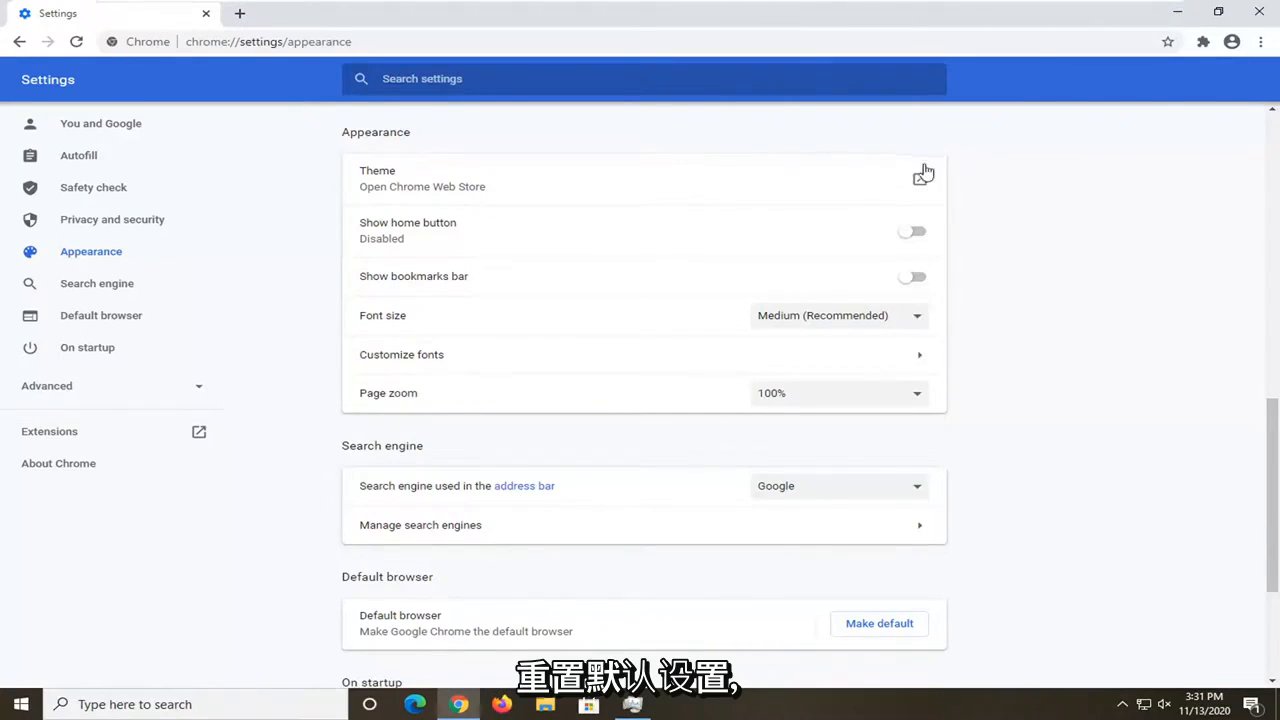
pyautogui.moveTo(820, 179)
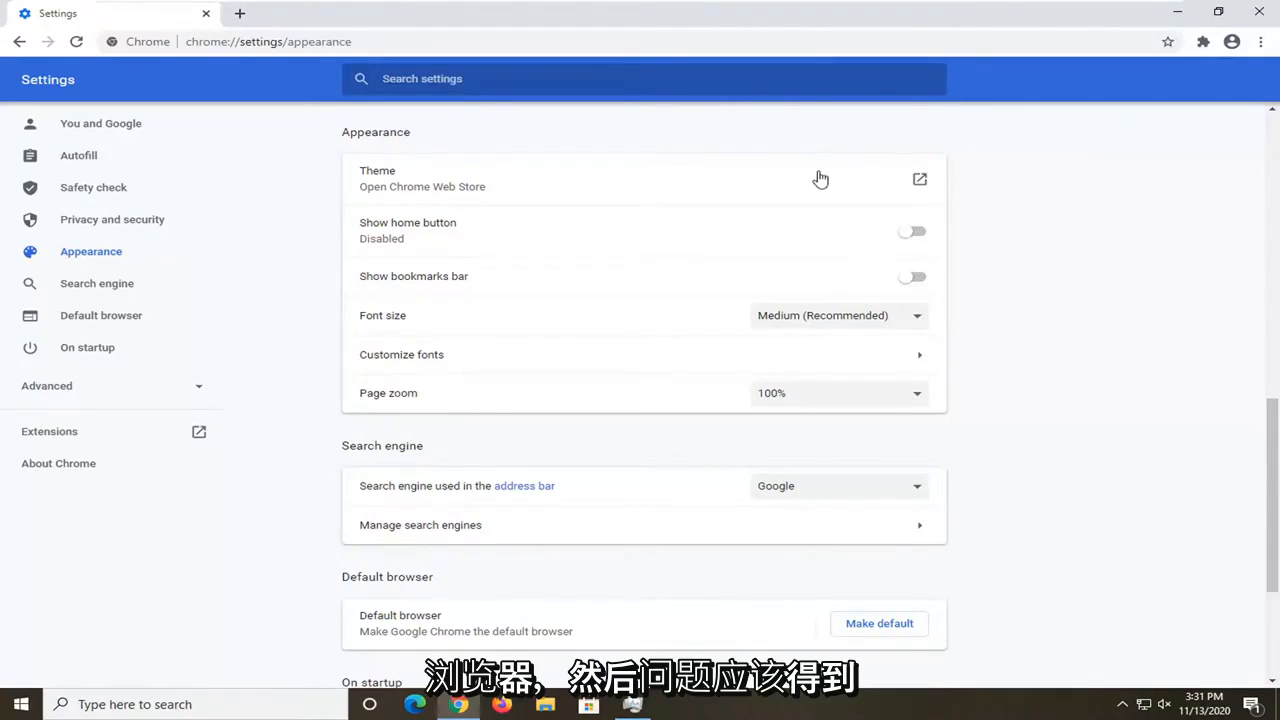